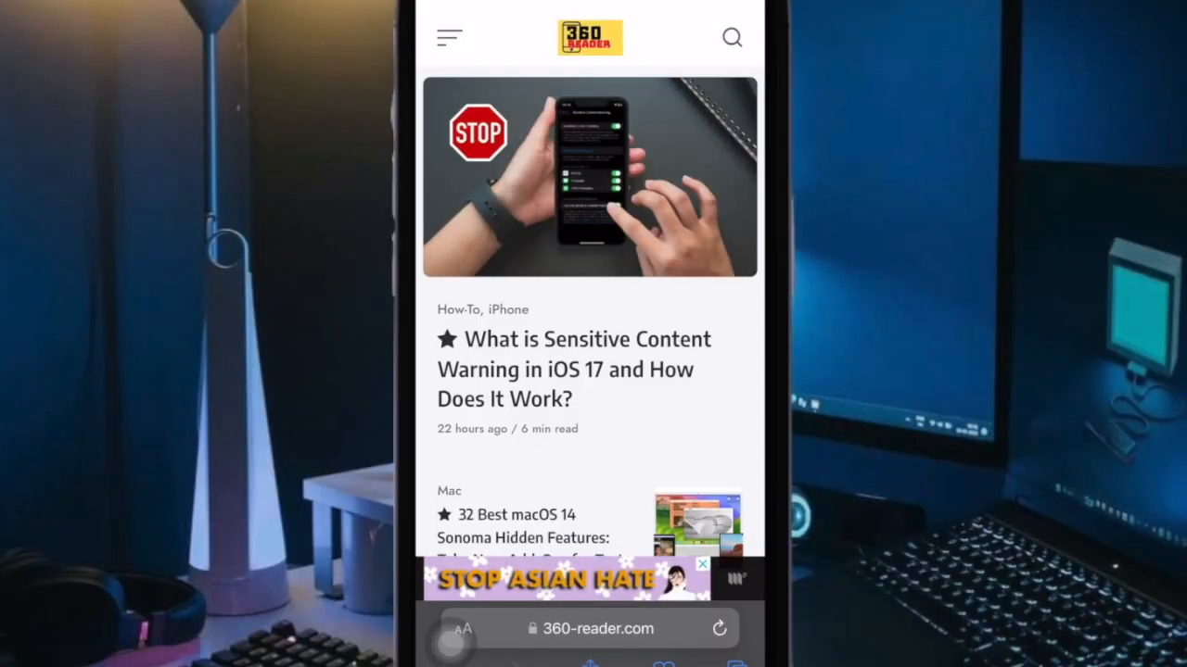
Step: Scroll the 360-Reader article list, returning to the open tab from the tab overview
scroll("down", 3)
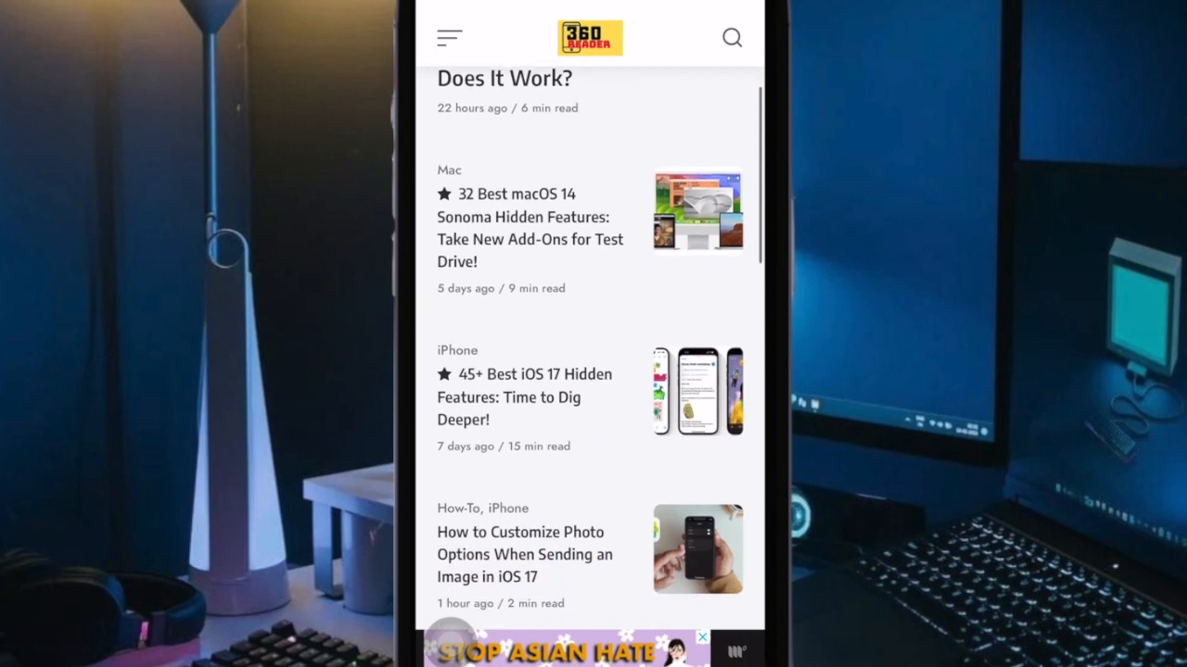
scroll("down", 3)
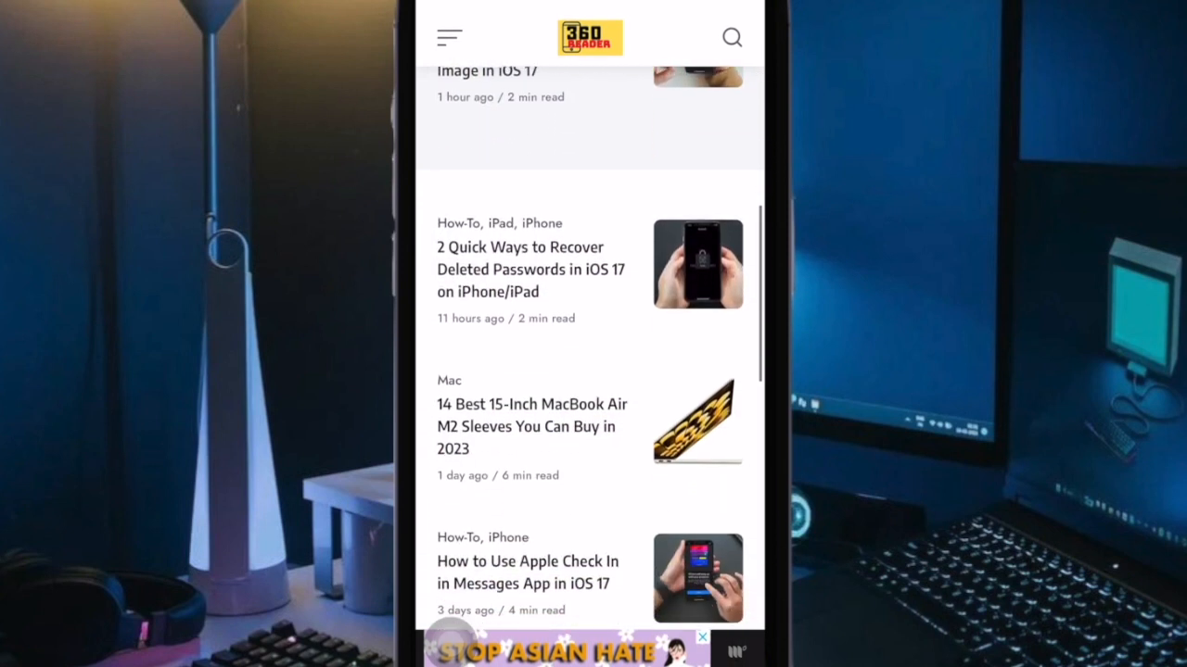
scroll("down", 3)
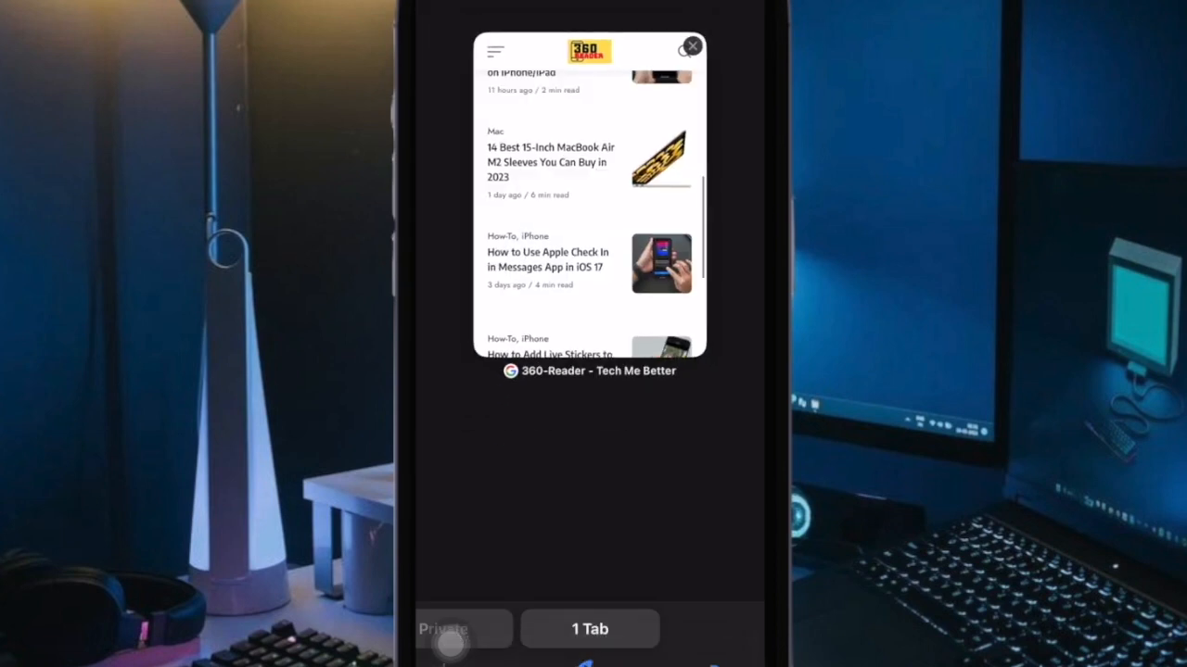
left_click(590, 631)
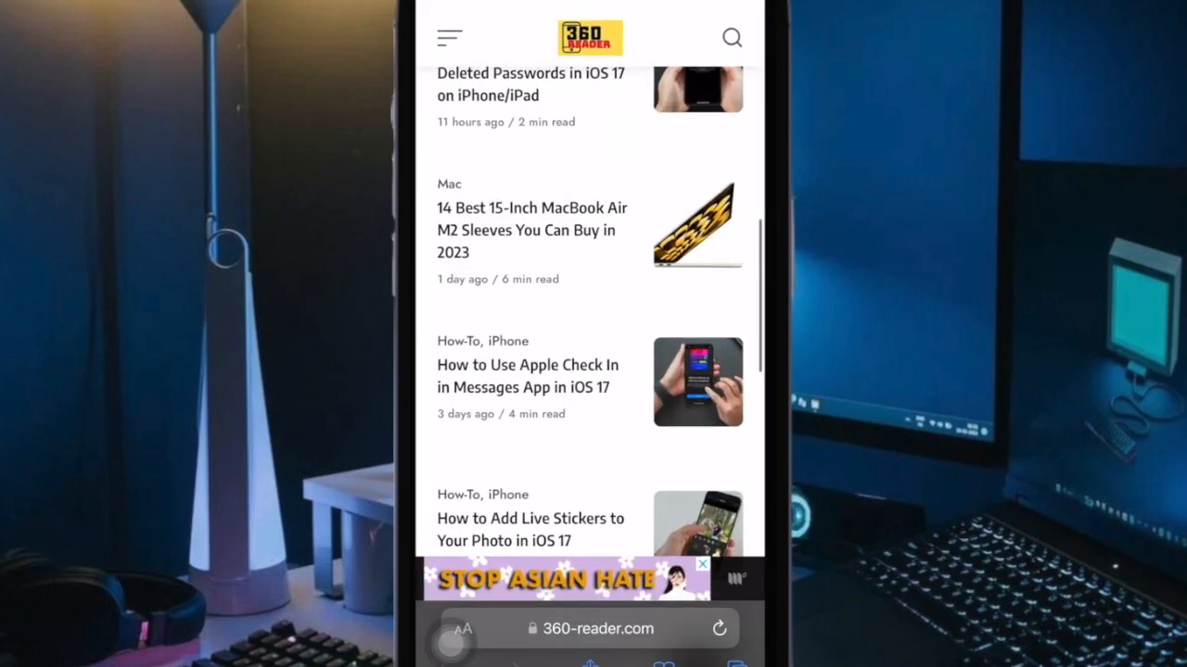
scroll("down", 3)
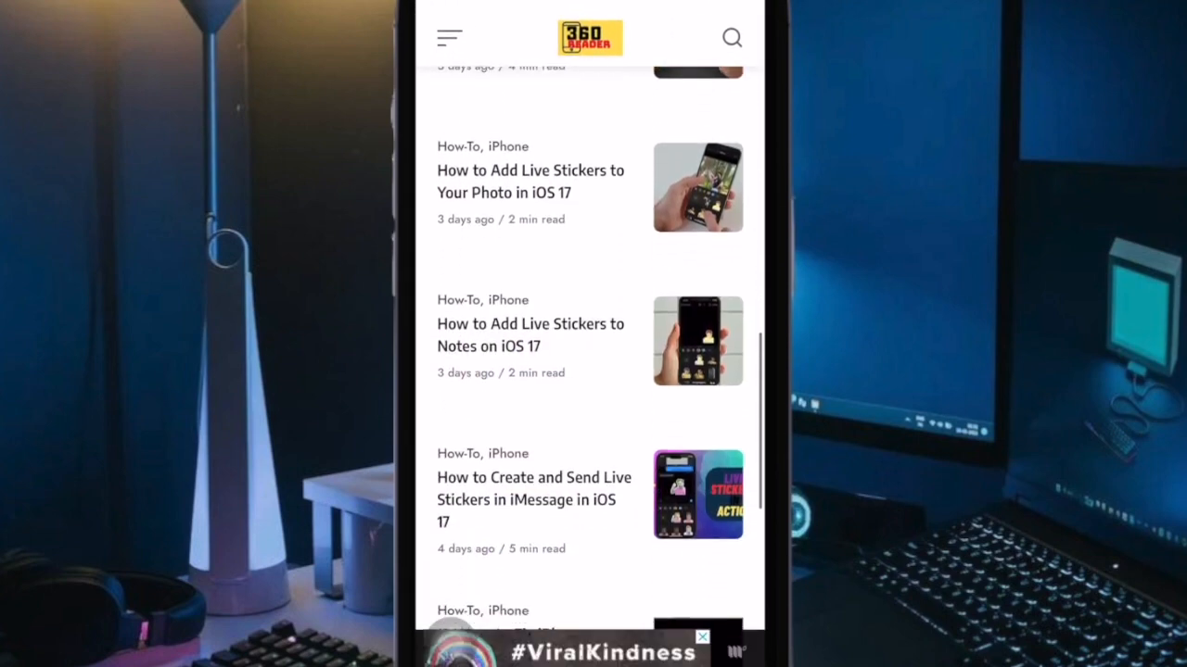
scroll("down", 3)
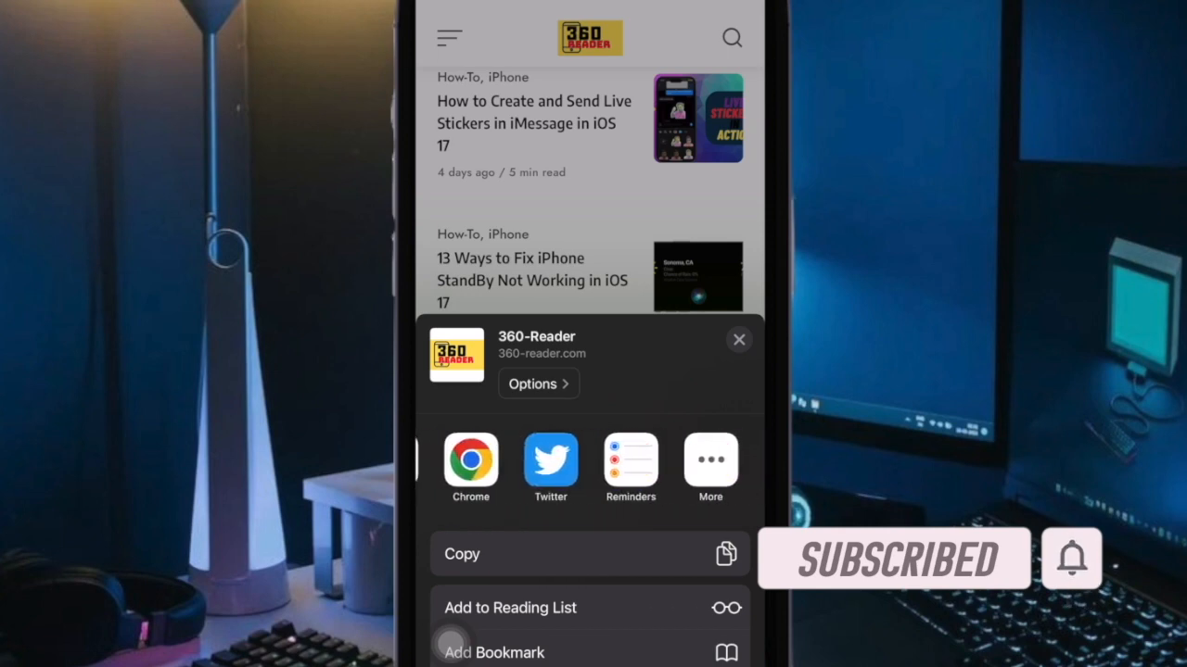
Step: Reach Safari's Advanced Tracking and Fingerprinting Protection choices under Privacy in Settings
scroll("left", 3)
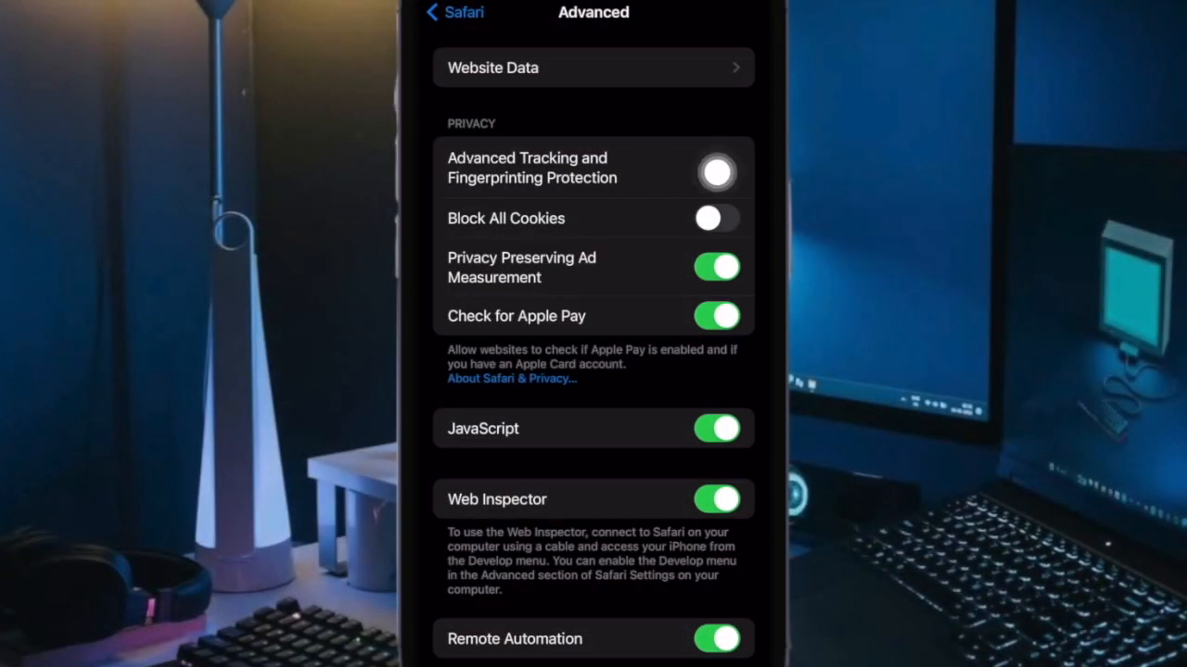
left_click(716, 172)
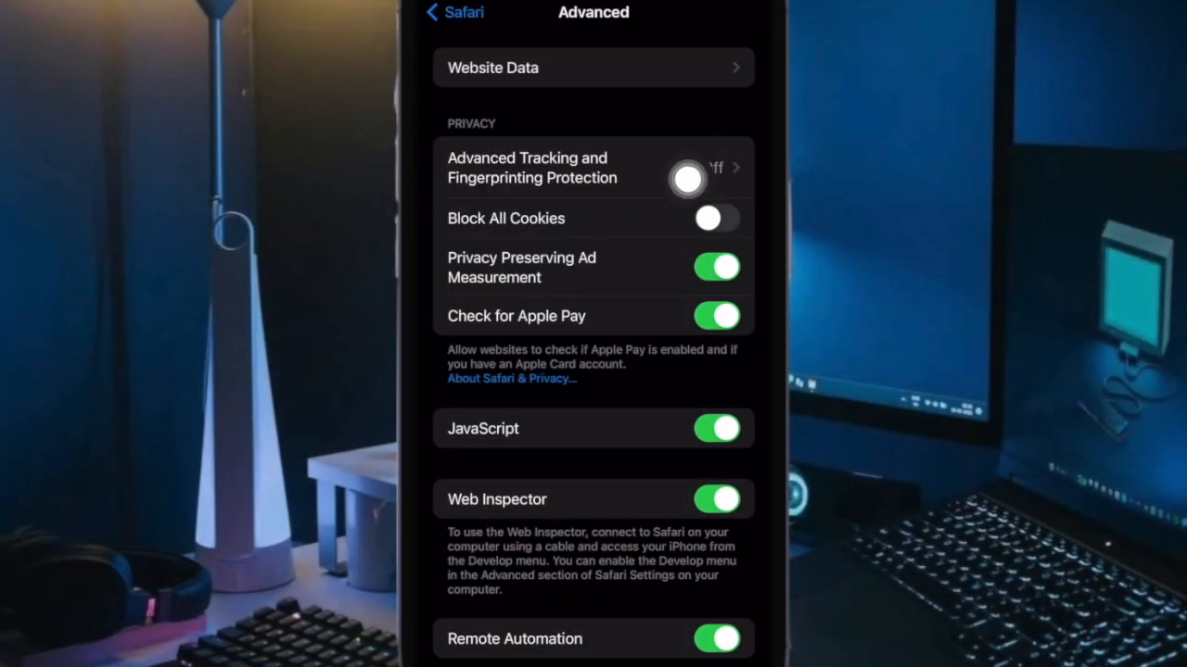
left_click(714, 167)
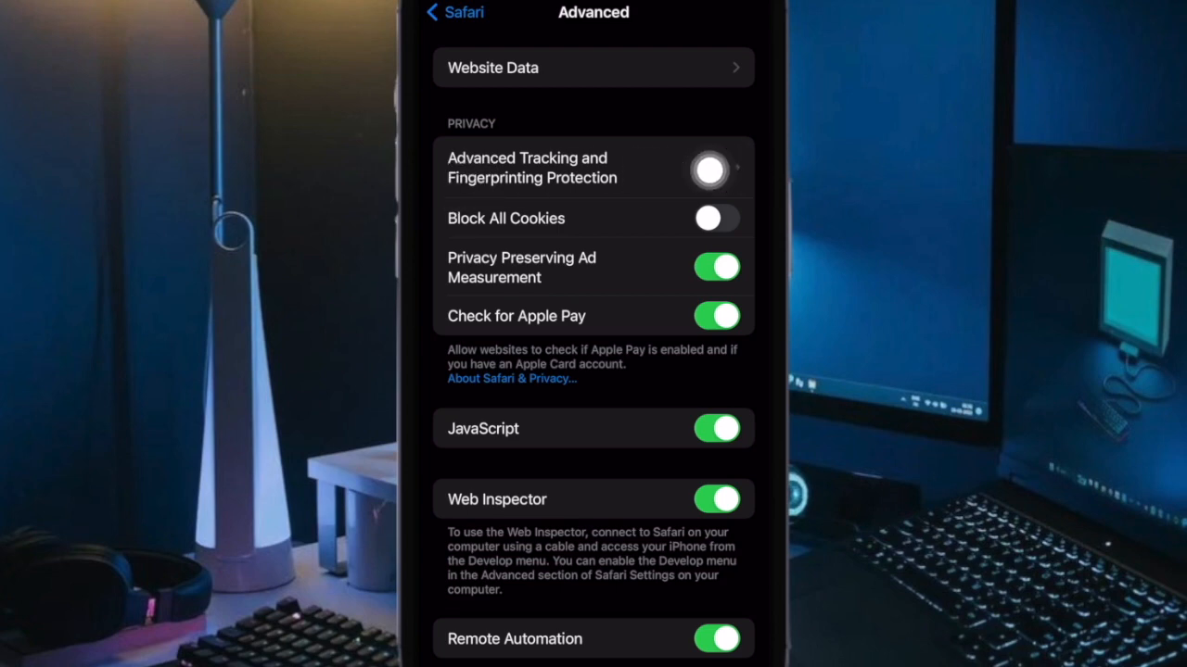
left_click(593, 167)
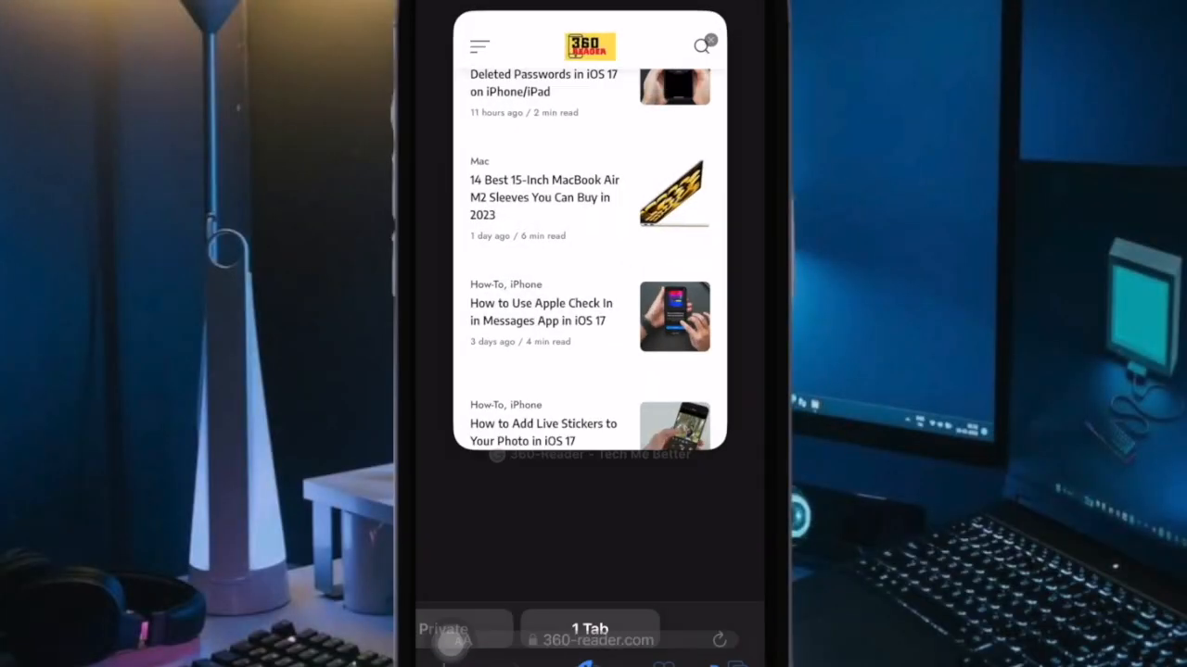
Step: Dismiss the share sheet and return to the open 360-Reader tab
scroll("down", 3)
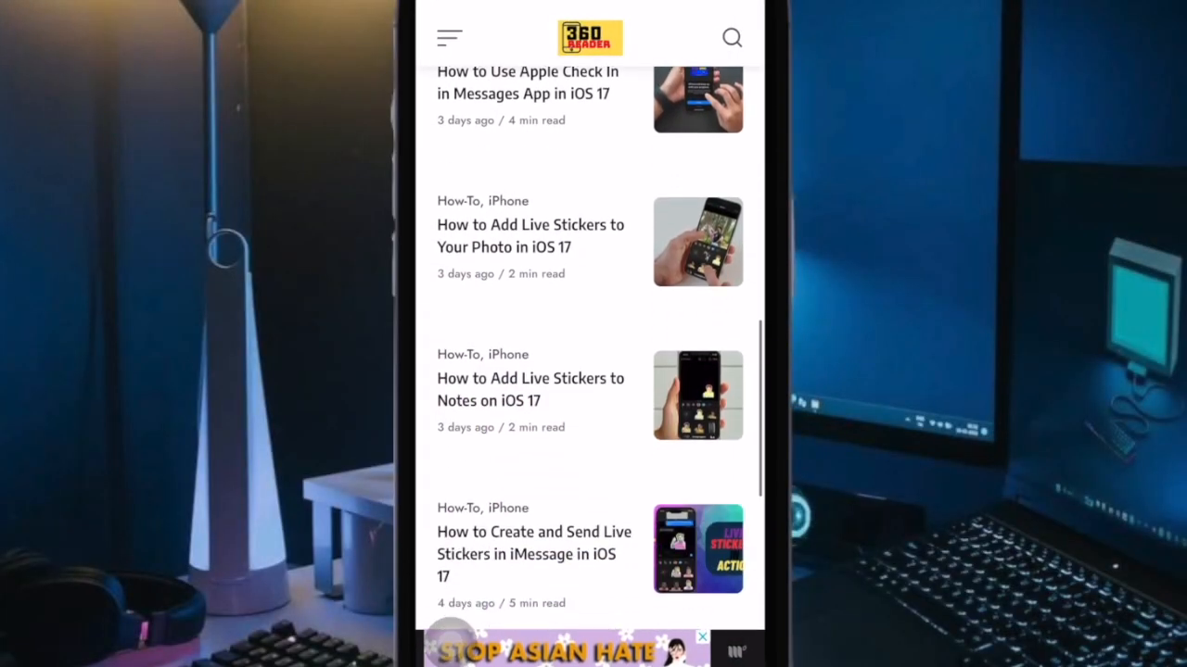
scroll("down", 3)
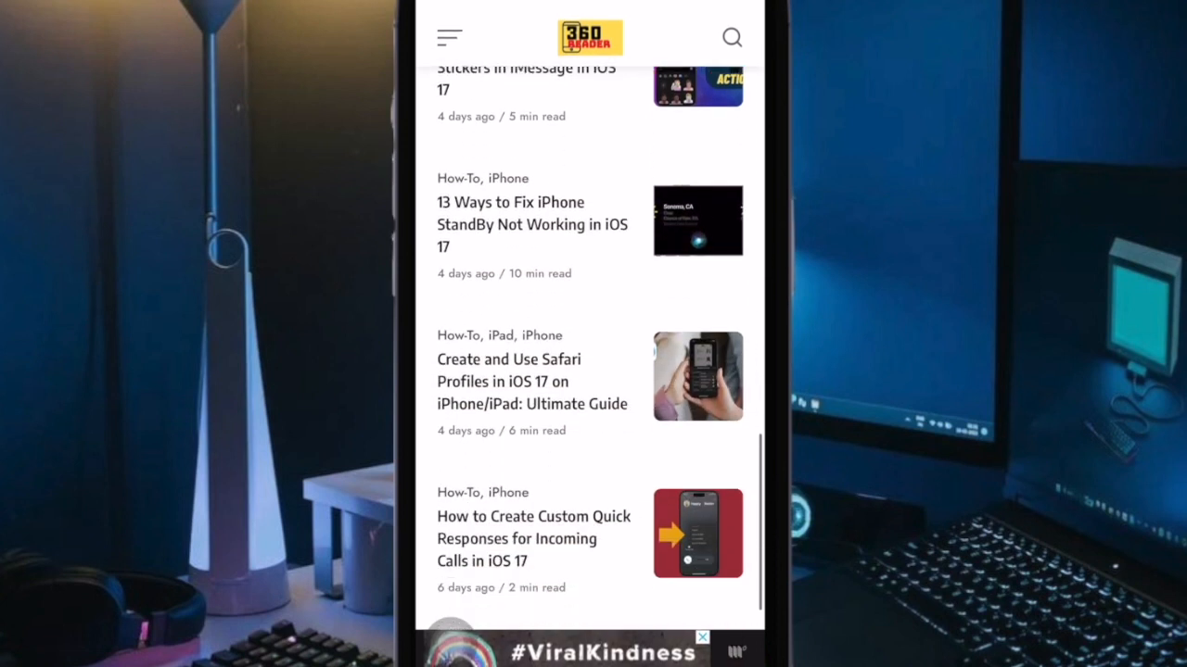
scroll("down", 3)
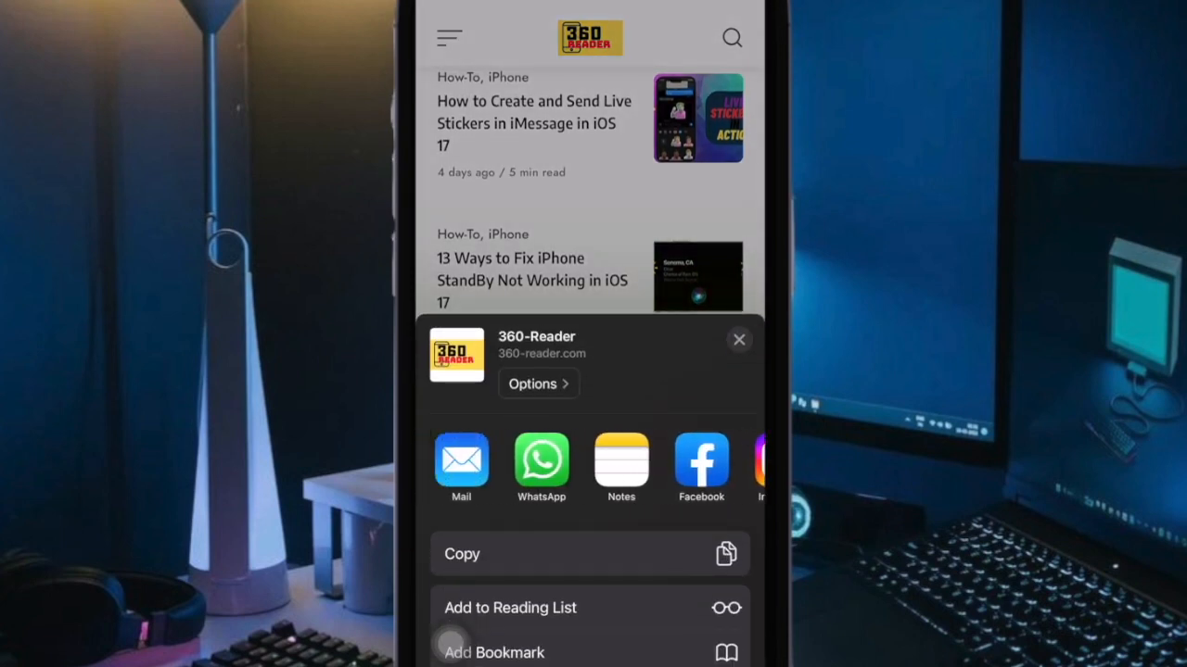
left_click(738, 340)
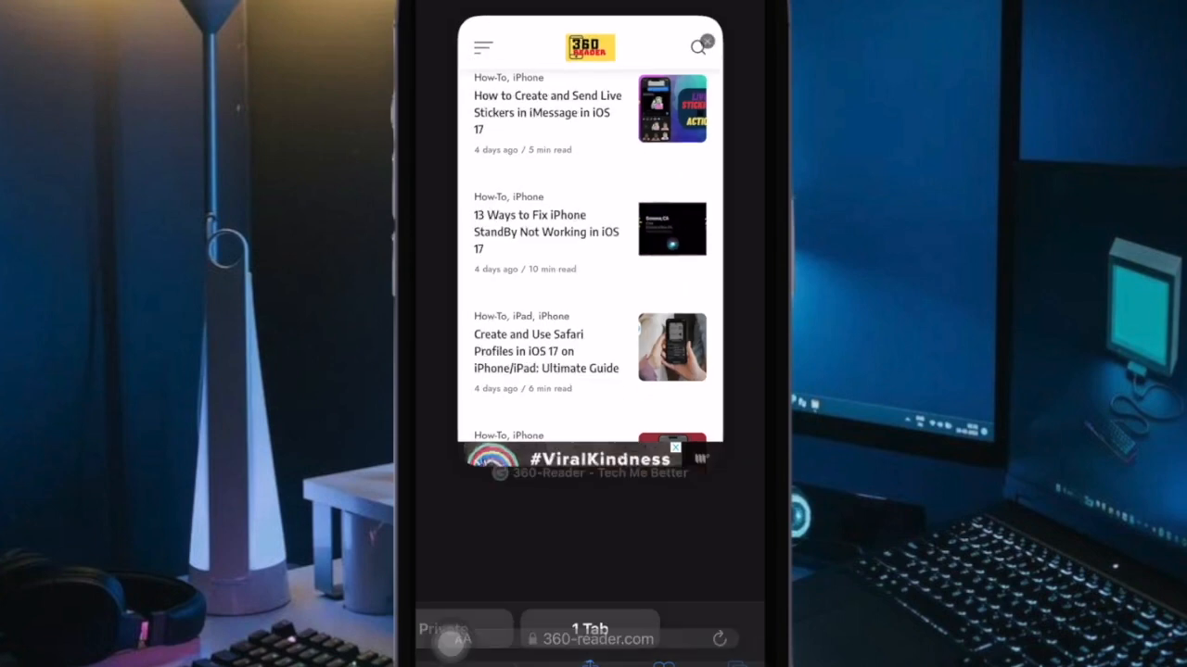
left_click(589, 629)
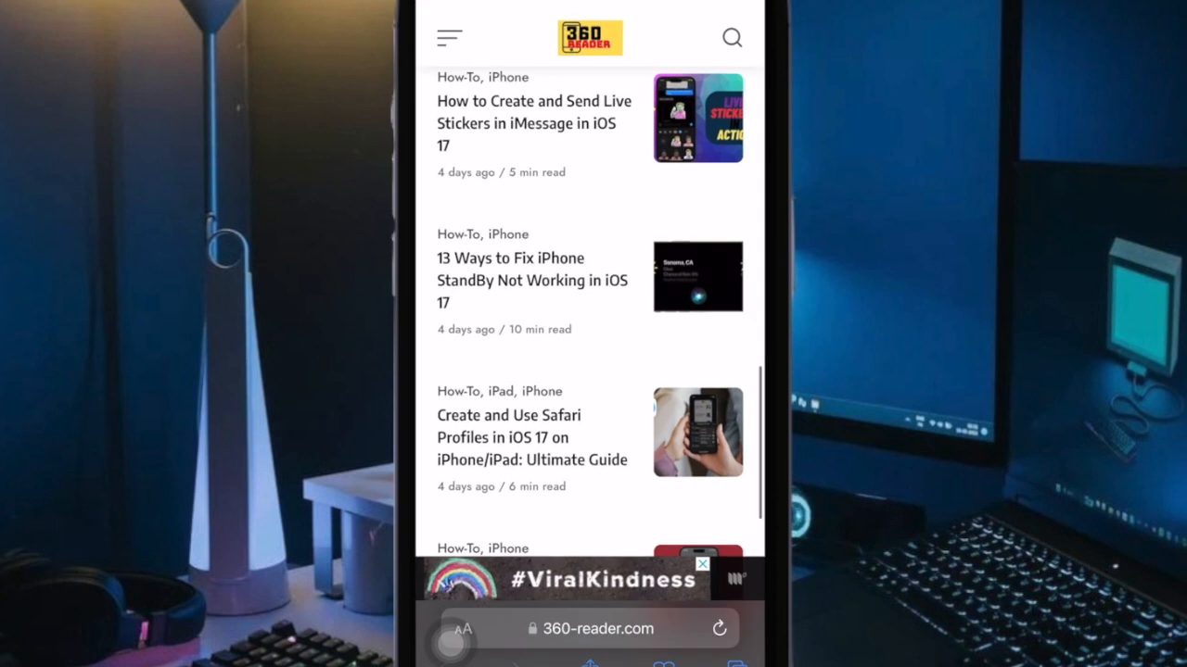
Step: Scroll the 360-Reader homepage down to the page numbers and site footer
scroll("down", 3)
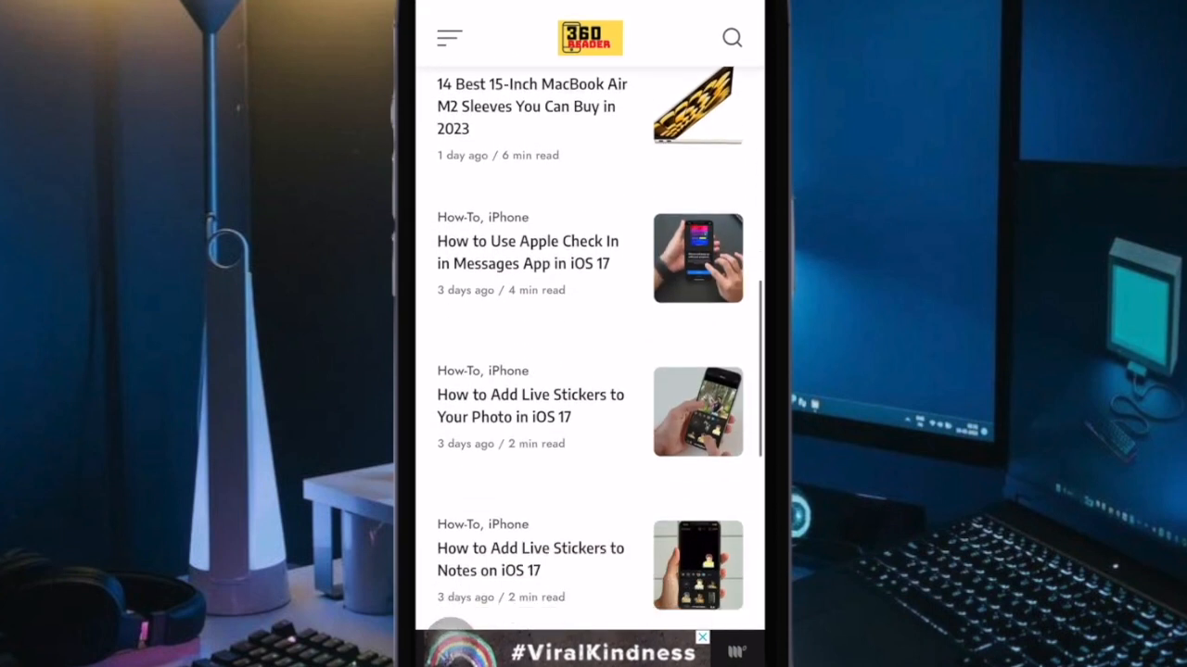
scroll("down", 3)
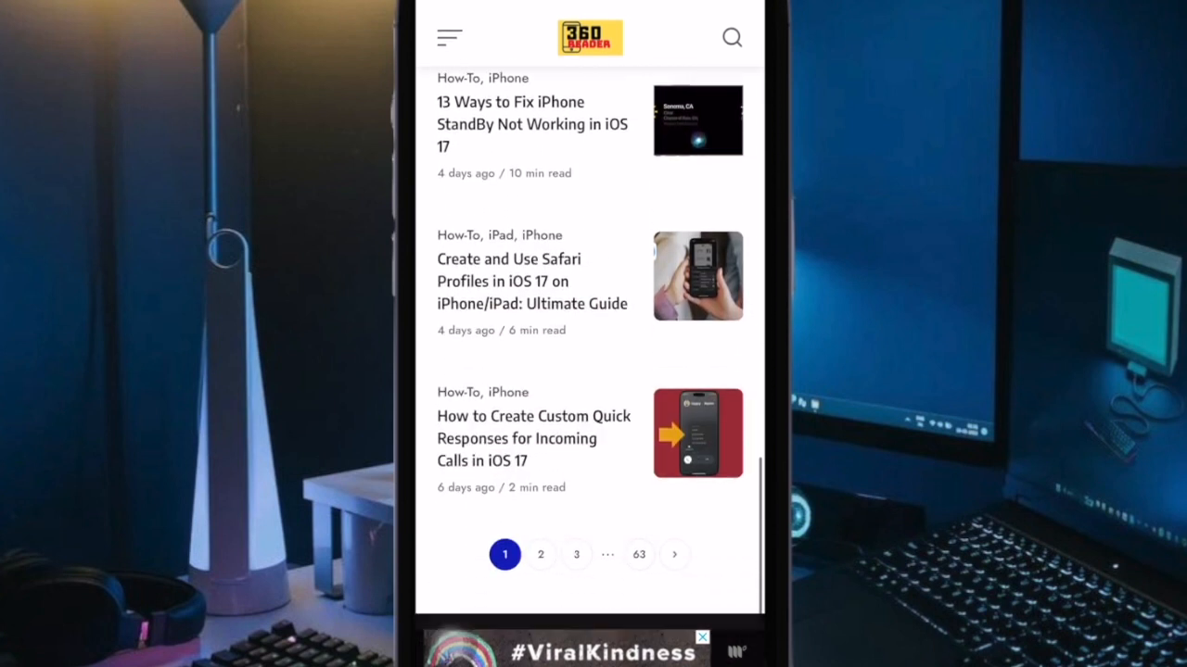
scroll("down", 3)
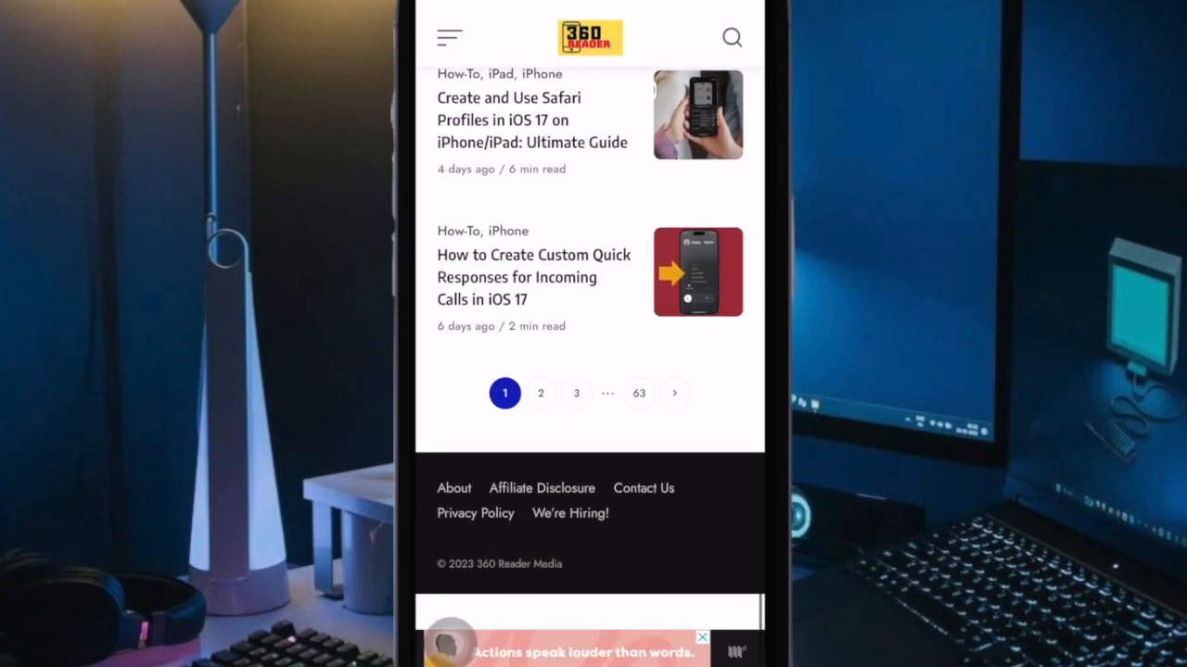